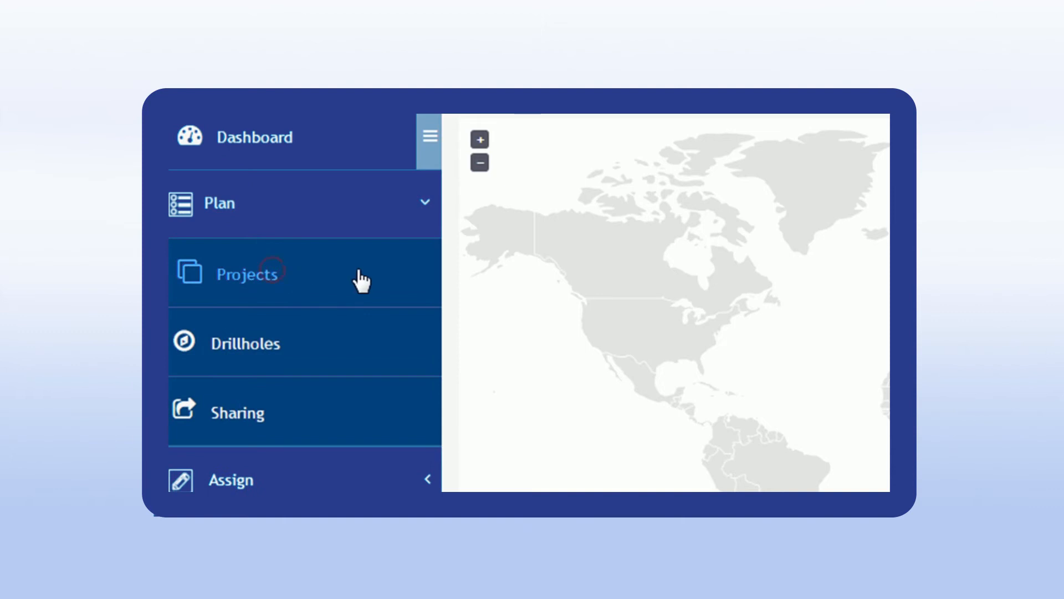
Step: Start a new planned drillhole from the Plan Drillholes list
left_click(246, 342)
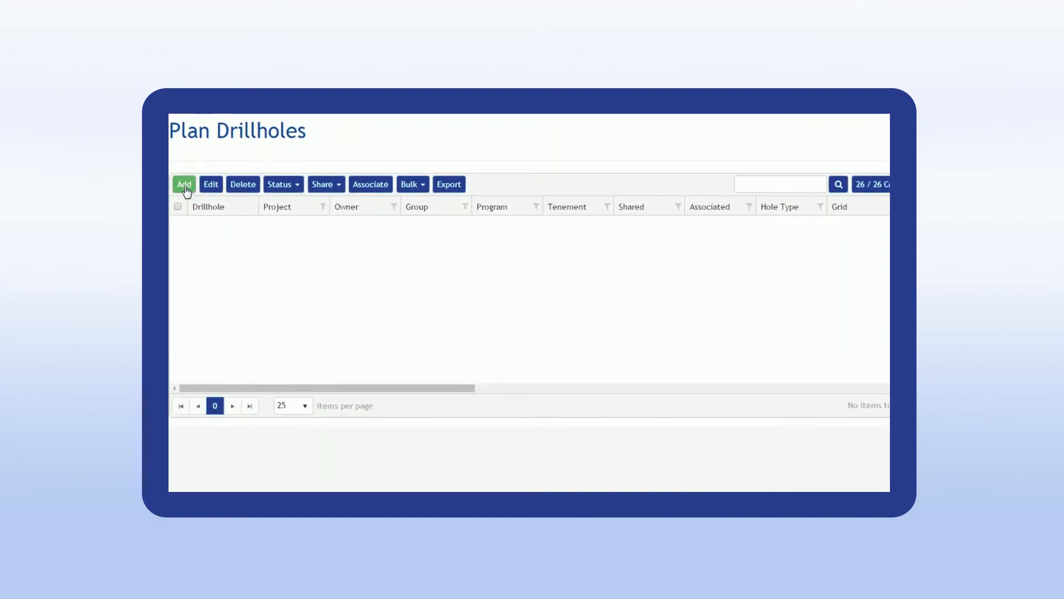
left_click(590, 241)
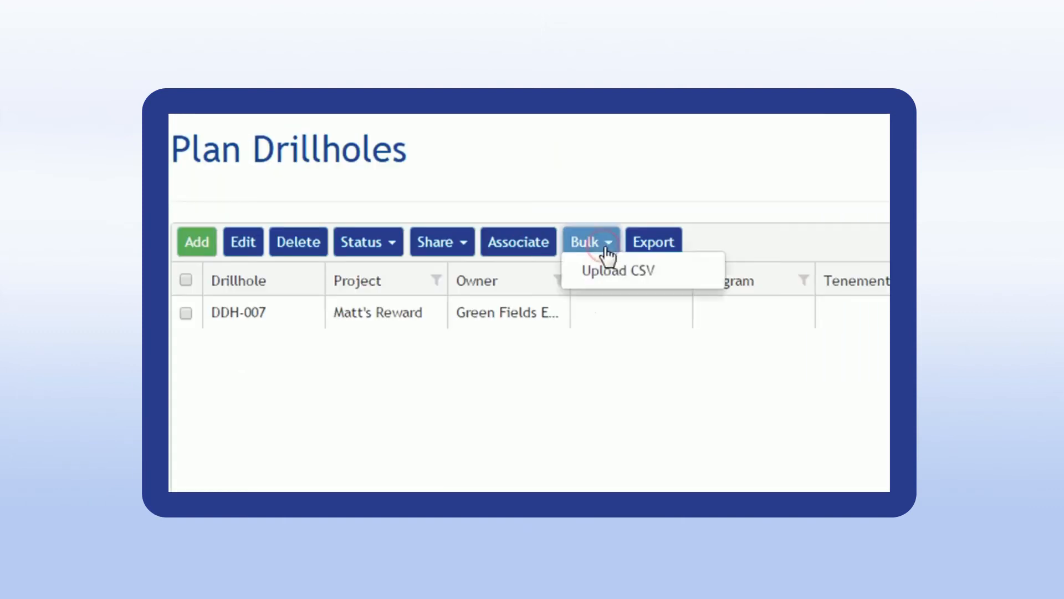
left_click(196, 242)
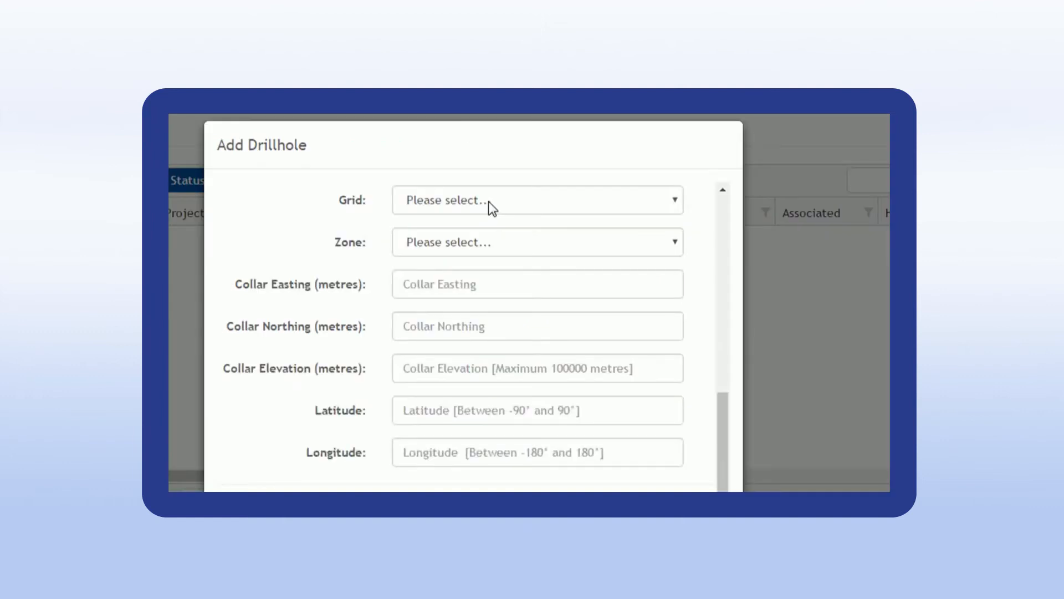
mouse_move(493, 208)
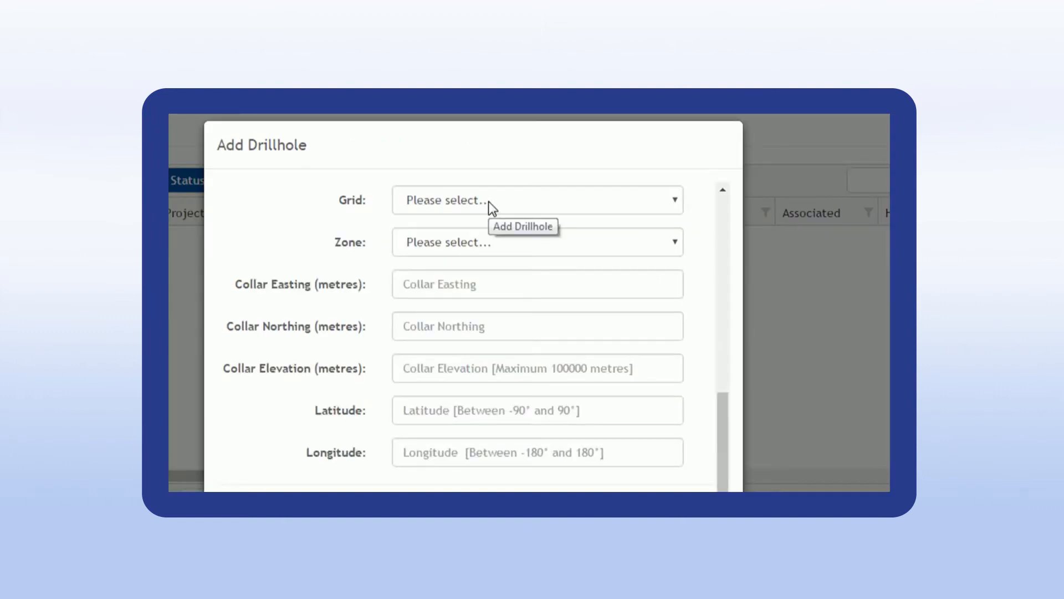
left_click(537, 200)
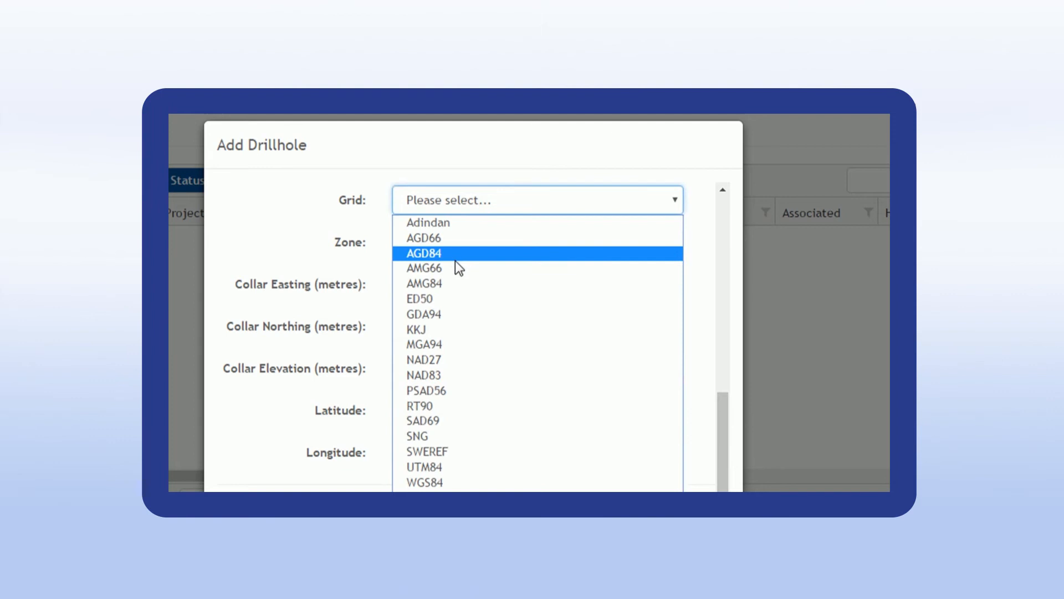
mouse_move(455, 267)
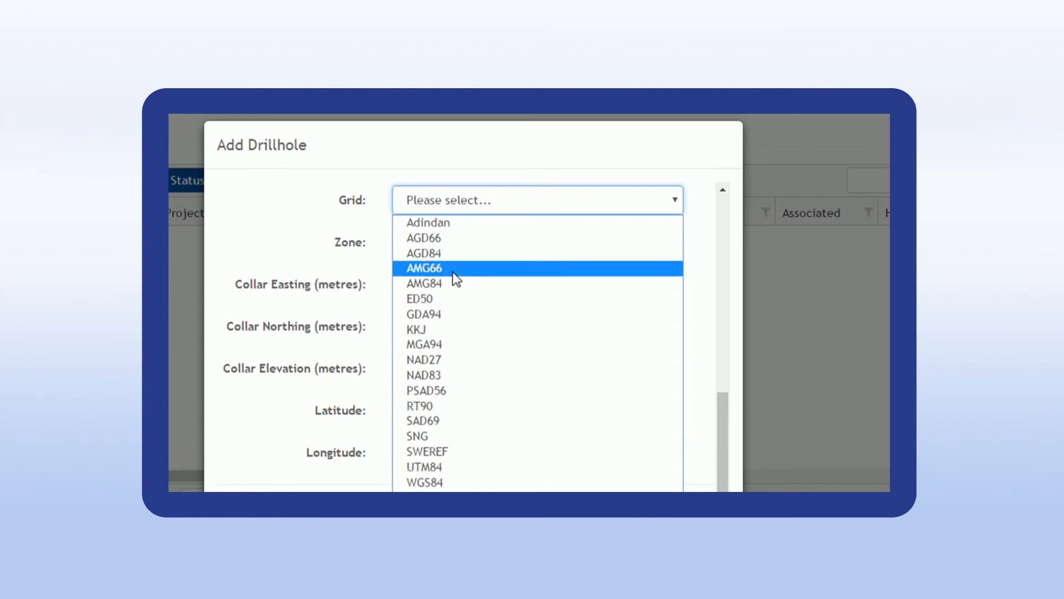
mouse_move(453, 291)
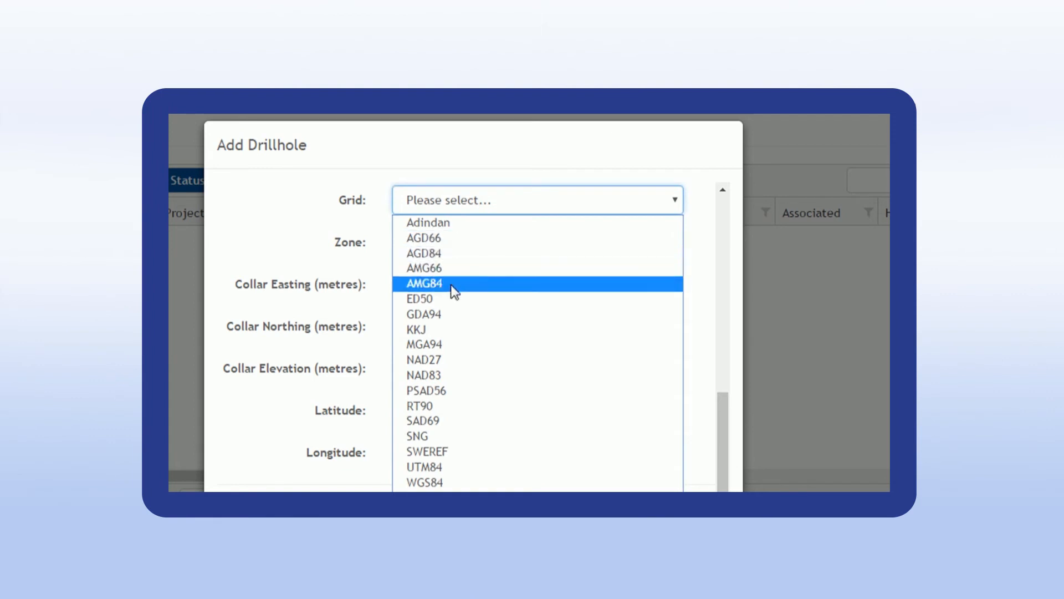
Step: Set grid MGA94, zone 51 and collar easting 36500 for the new drillhole
left_click(423, 343)
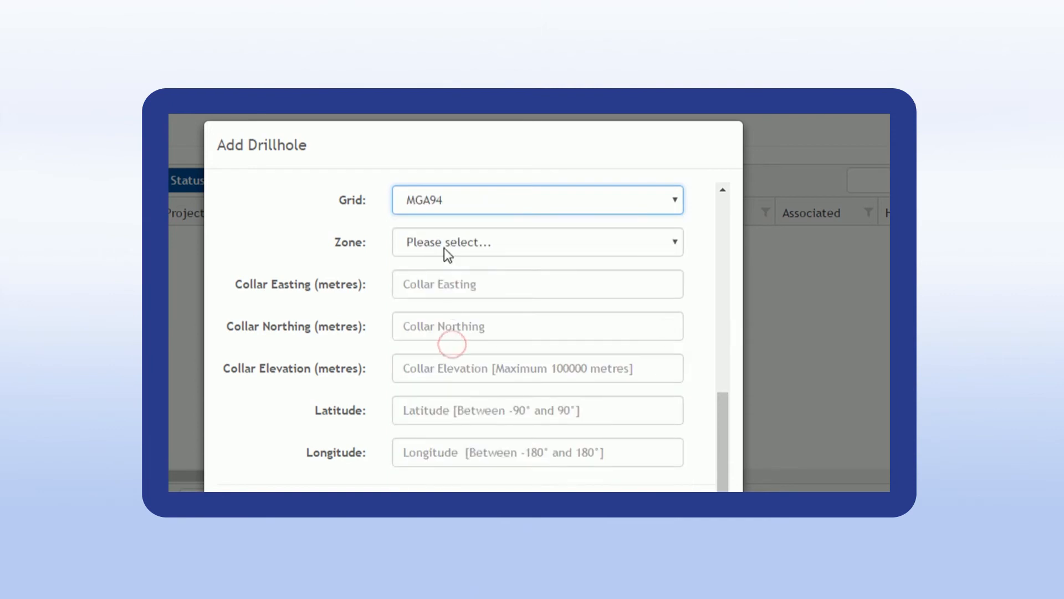
left_click(537, 242)
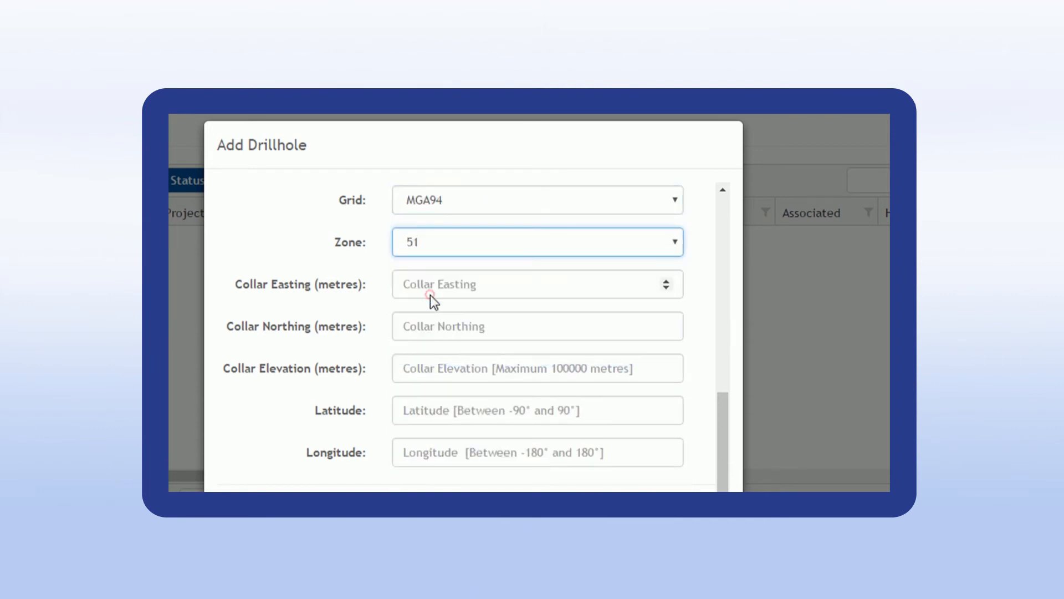
left_click(537, 284)
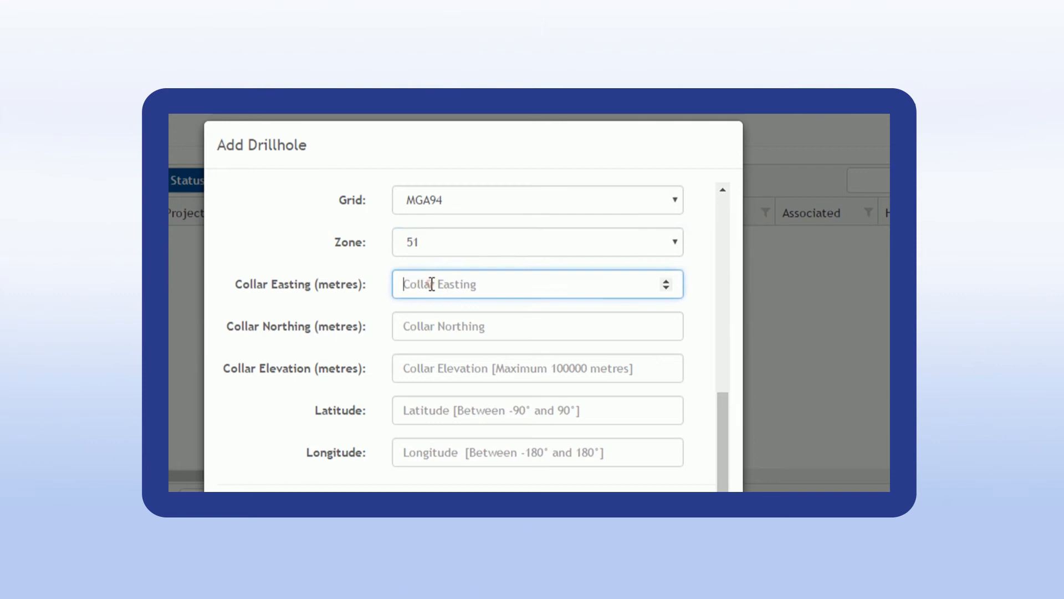
type("36500")
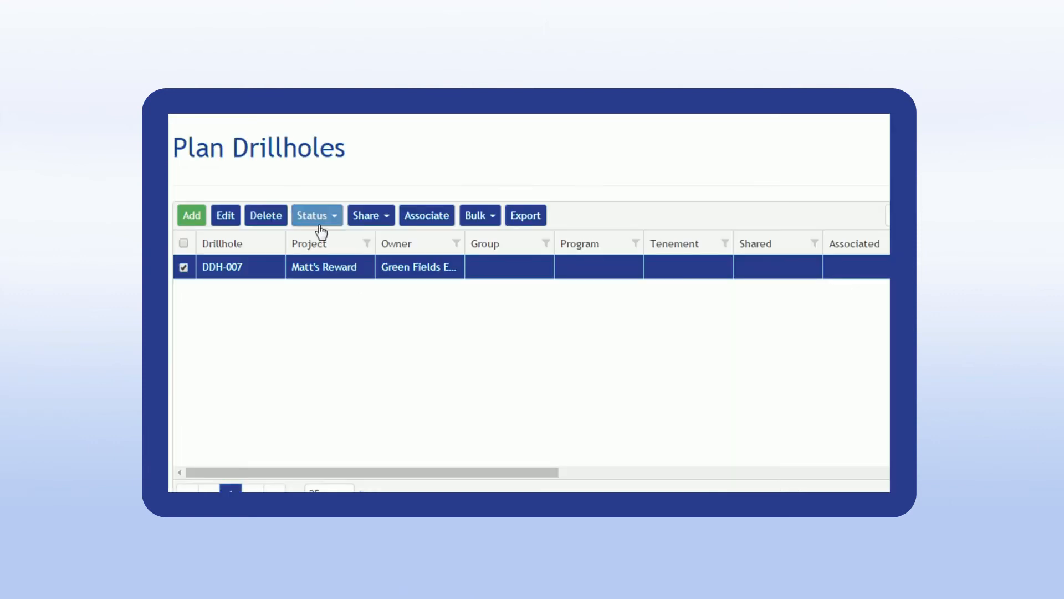
Step: Activate drillhole DDH-007 and confirm the status change
left_click(316, 215)
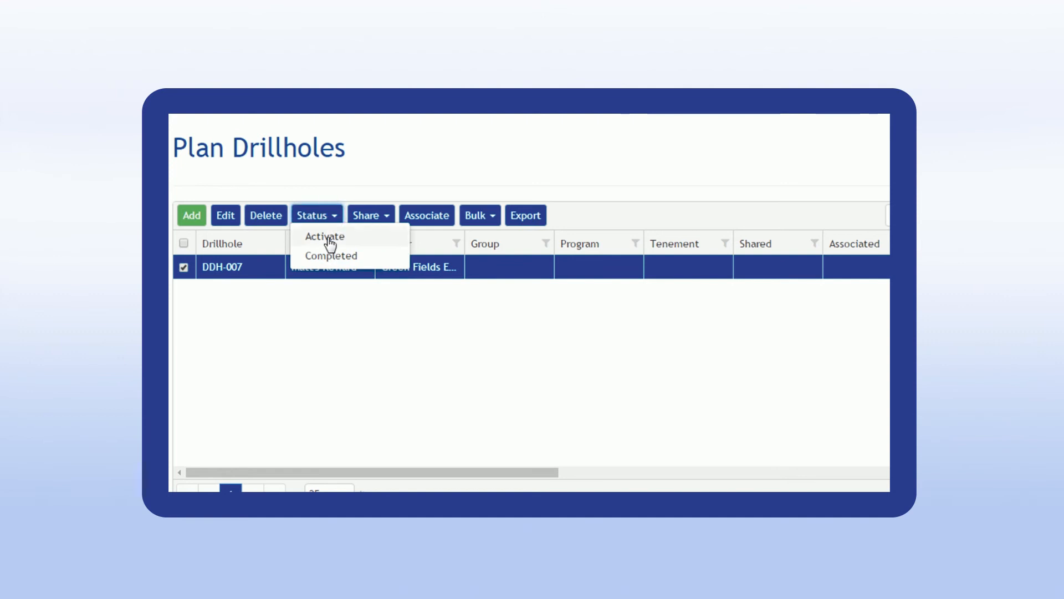
left_click(325, 236)
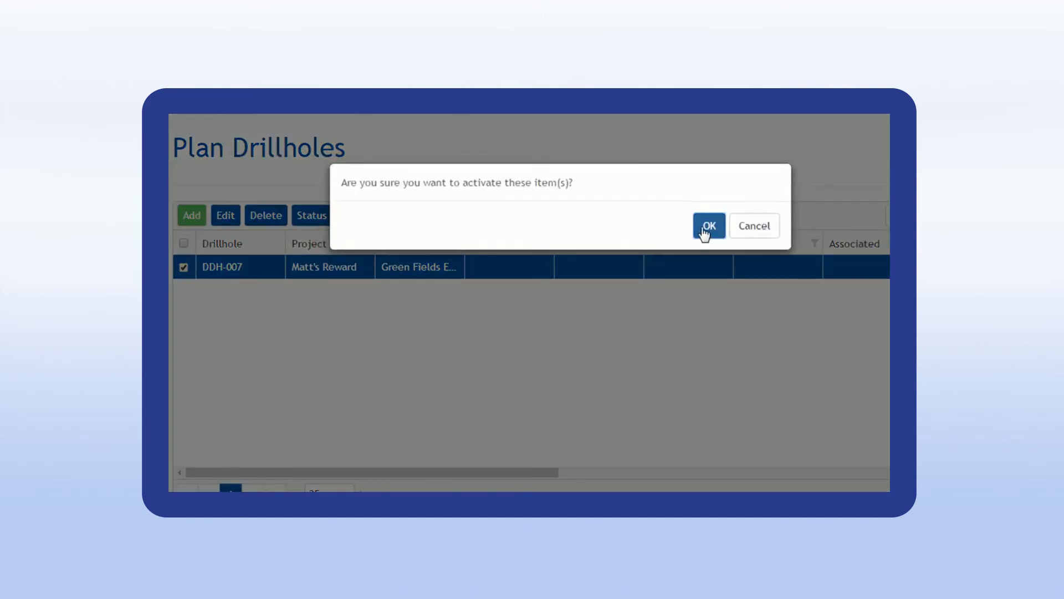
left_click(708, 225)
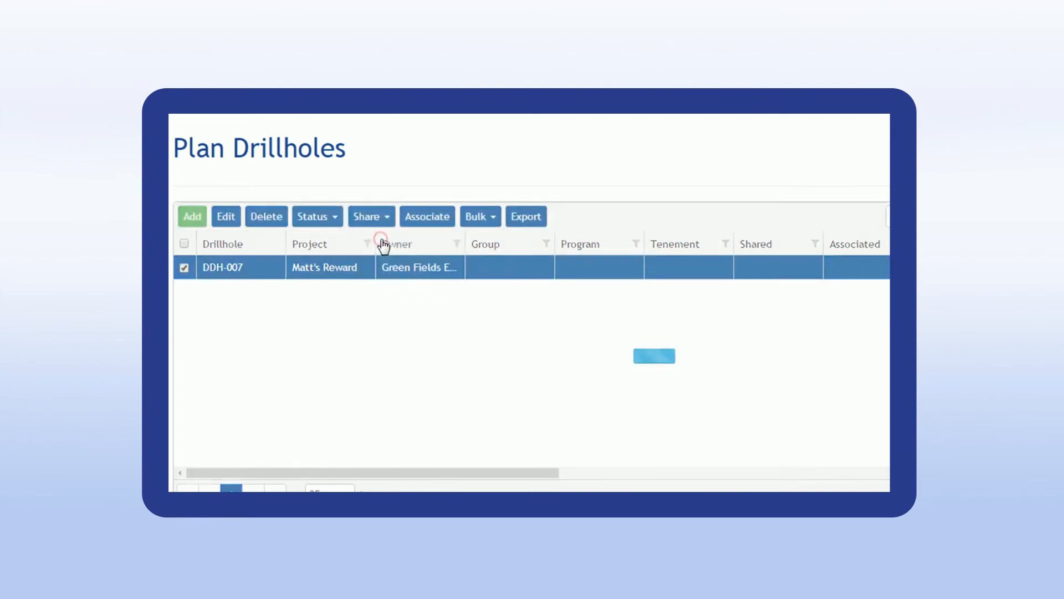
left_click(366, 217)
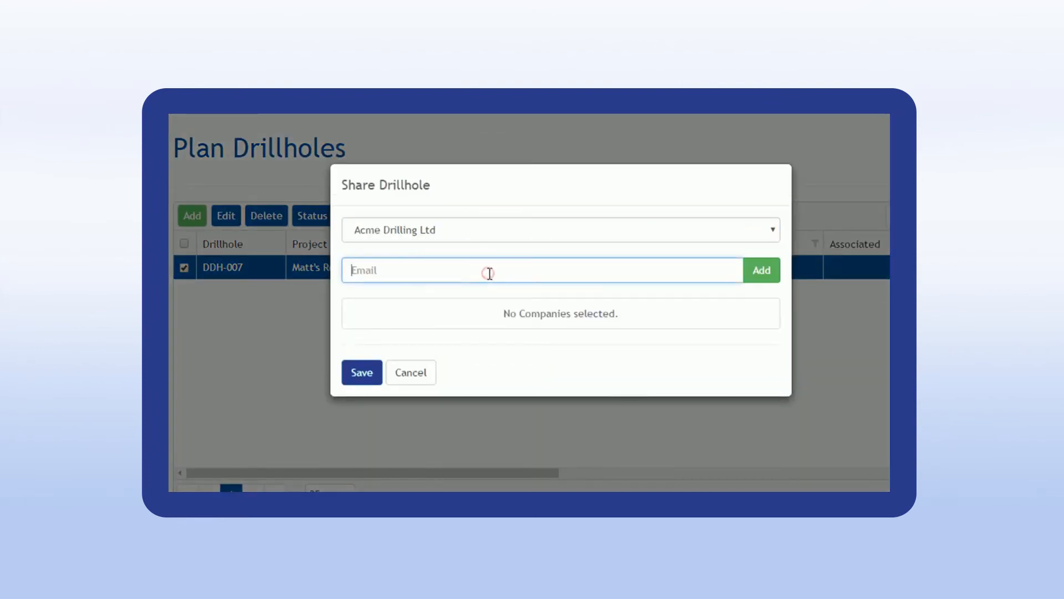
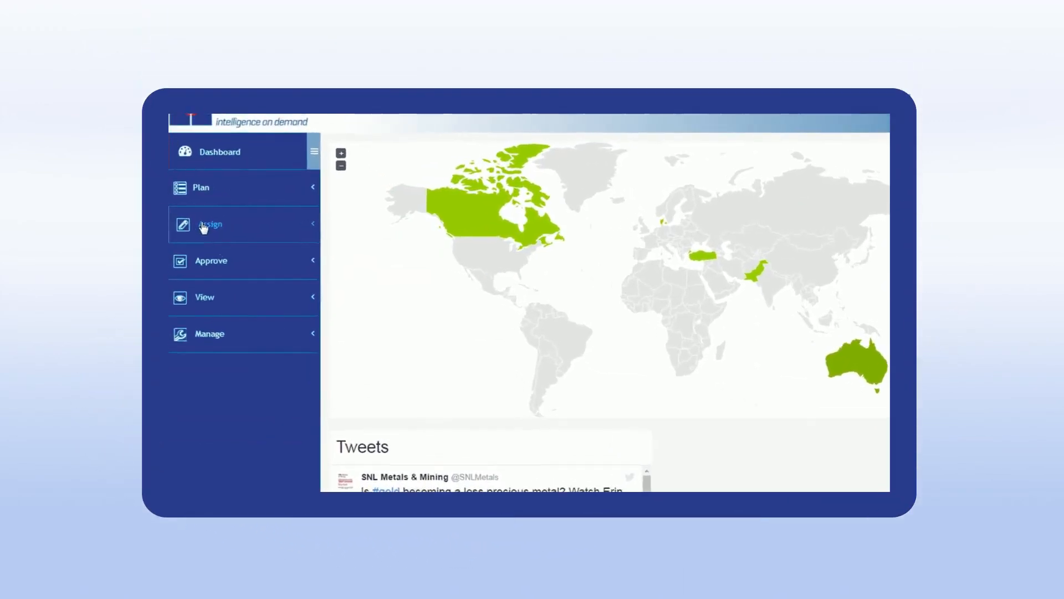
Step: Select the EZ-GYRO survey for FAD002 in Assign Surveys and expand Approve
left_click(211, 224)
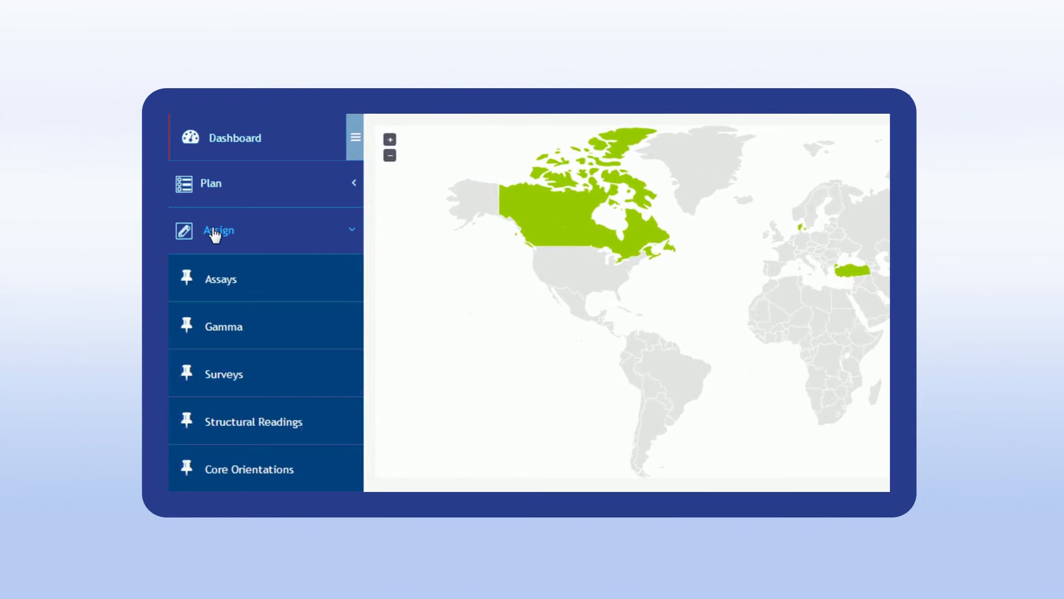
left_click(223, 373)
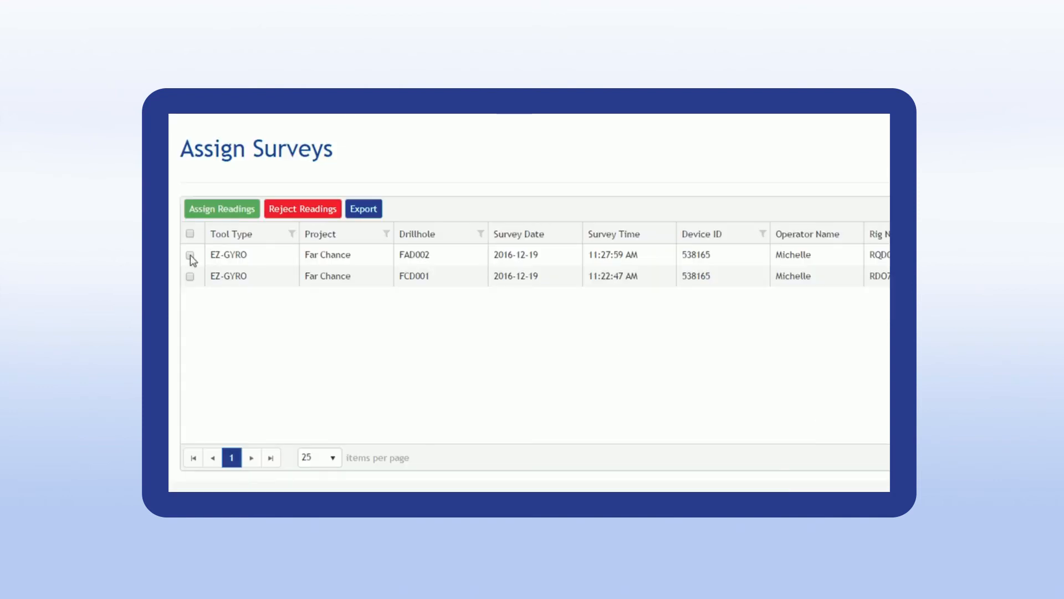
left_click(191, 255)
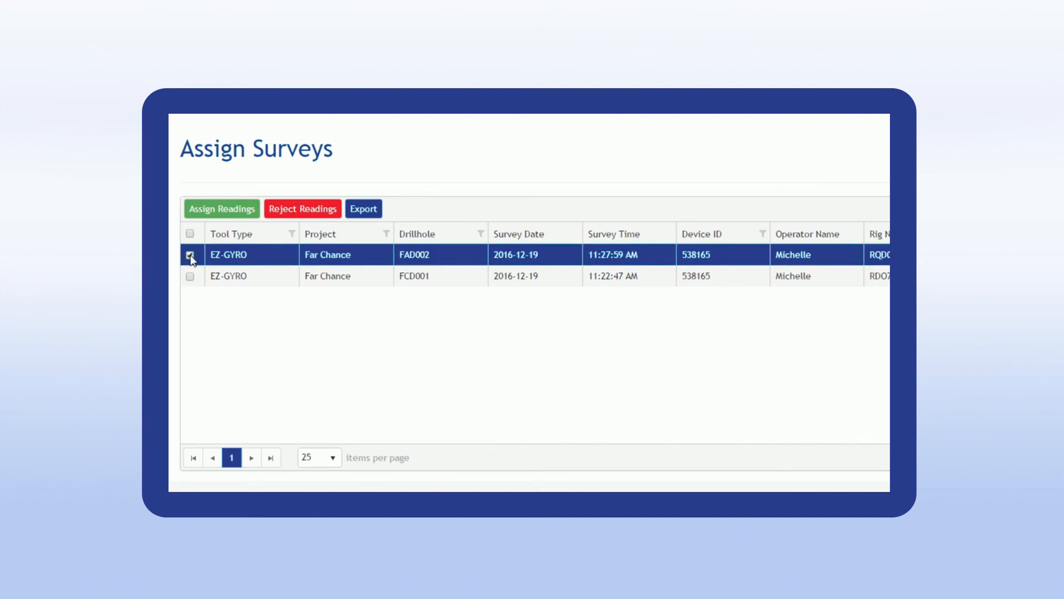
left_click(222, 209)
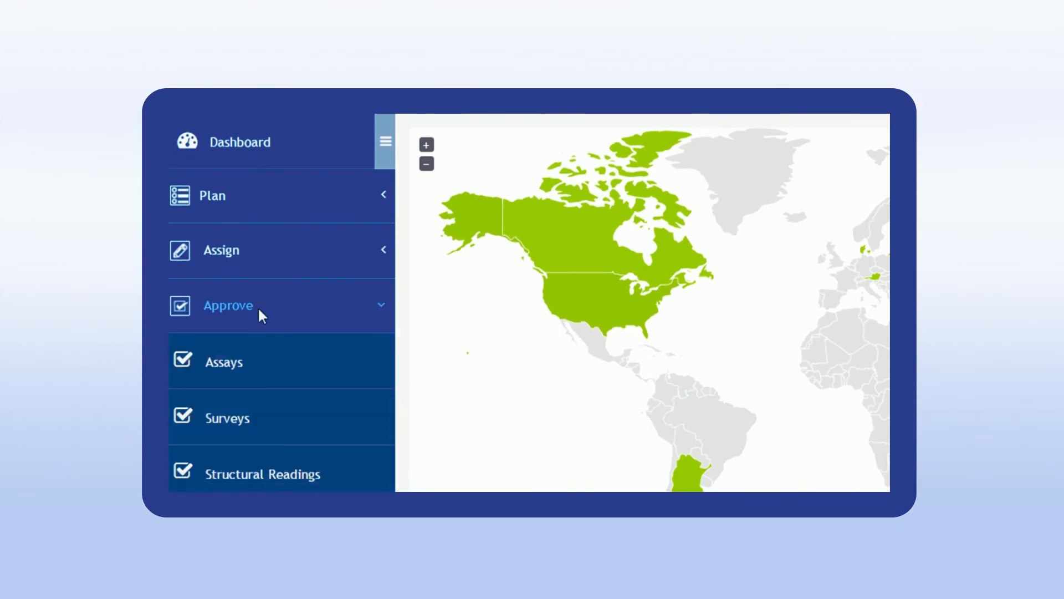
Step: Review the EZ-TRAC readings for TT10-002 and rotate its 3D hole trace
left_click(227, 418)
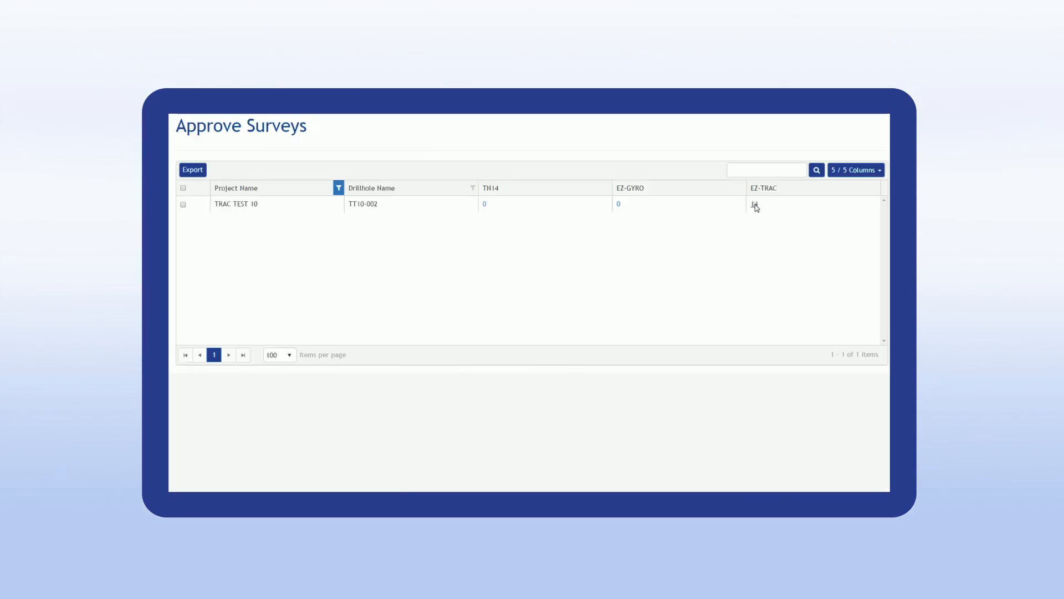
left_click(754, 204)
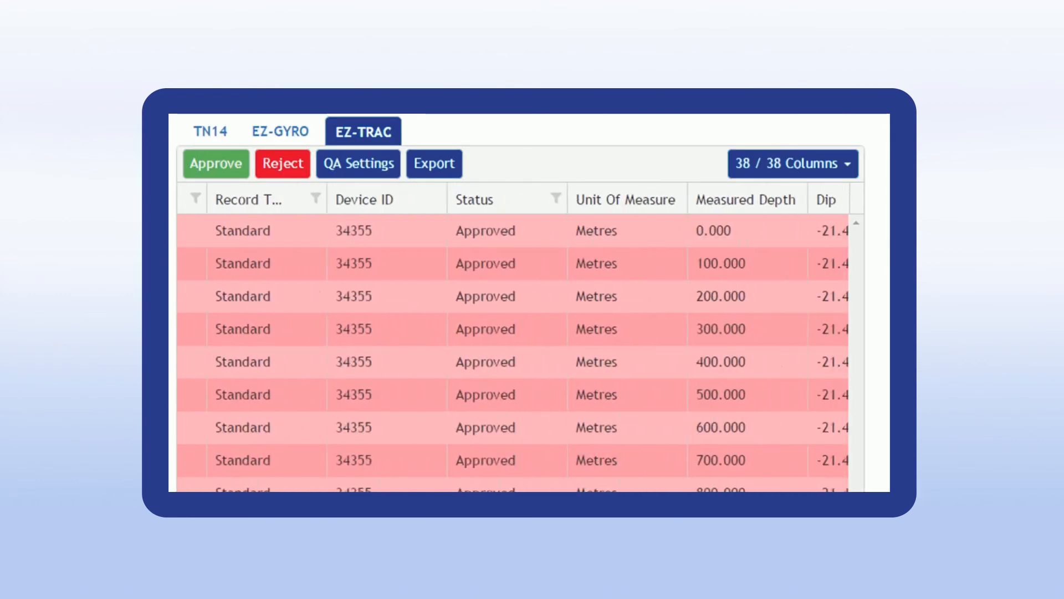
scroll("right", 3)
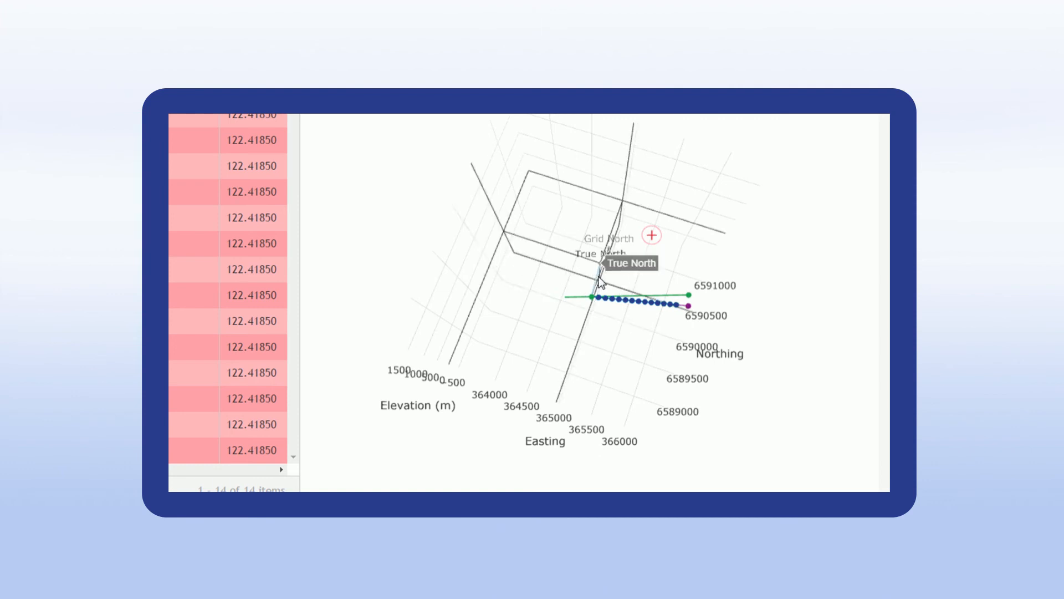
left_click_drag(601, 278, 482, 284)
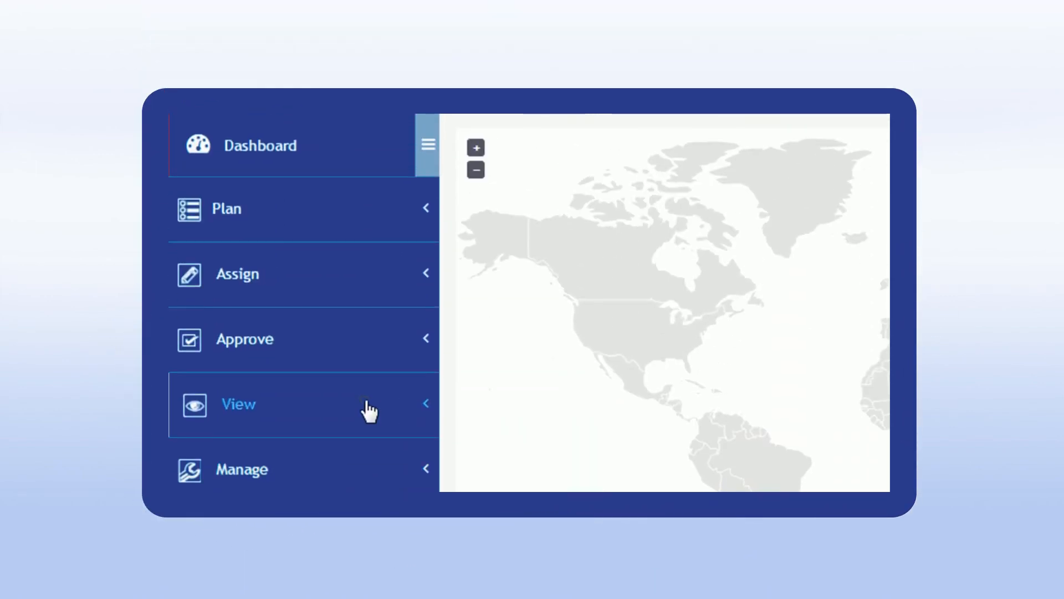
Step: List the approved survey data for the saved Matt's Reward search
left_click(238, 404)
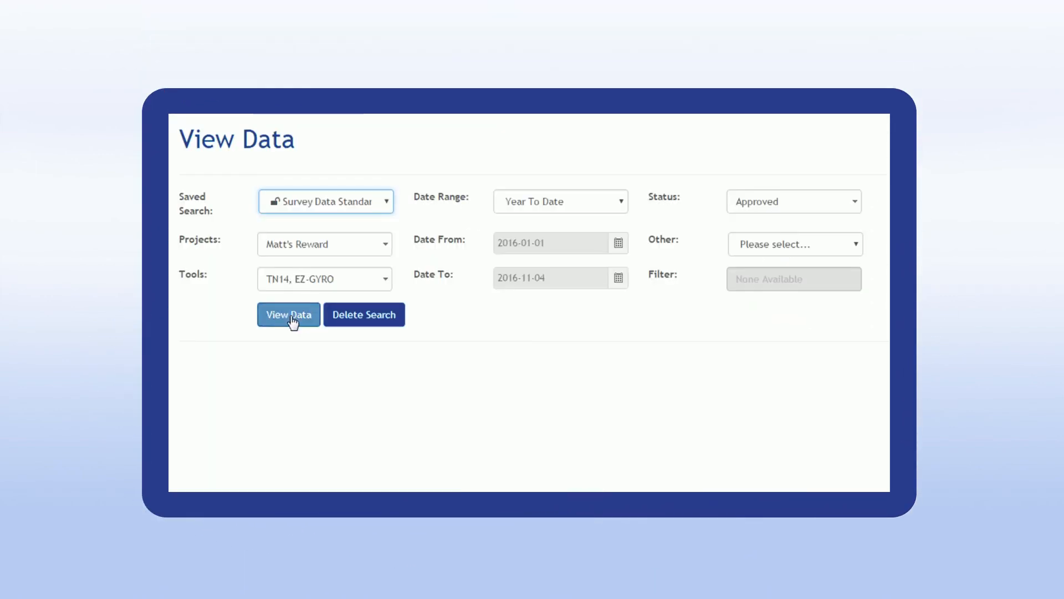
left_click(288, 313)
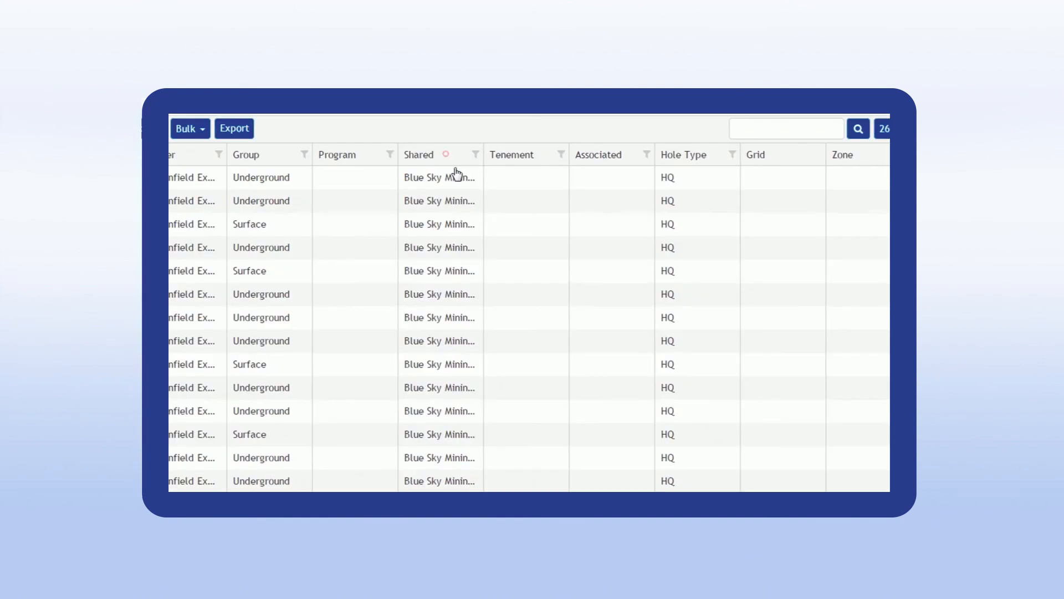
left_click_drag(417, 154, 696, 154)
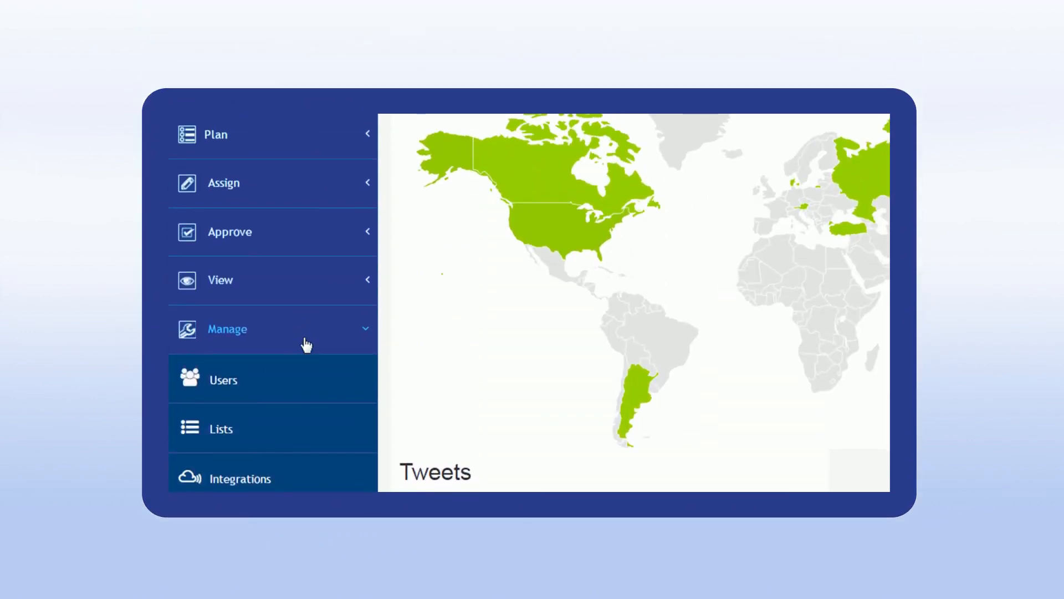
Step: Begin a new user account with email starting 'michel'
type("michel")
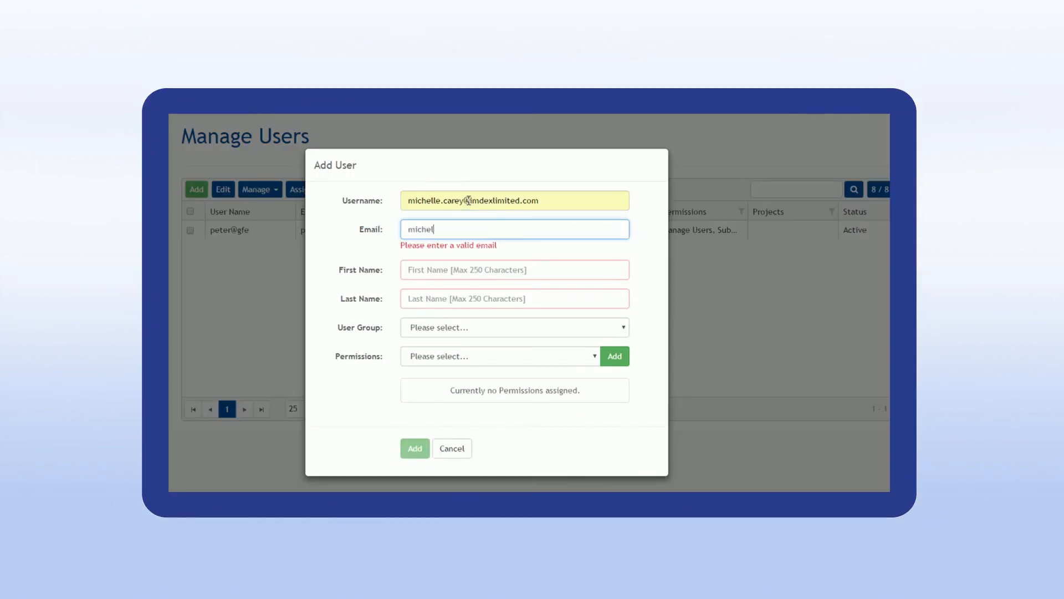